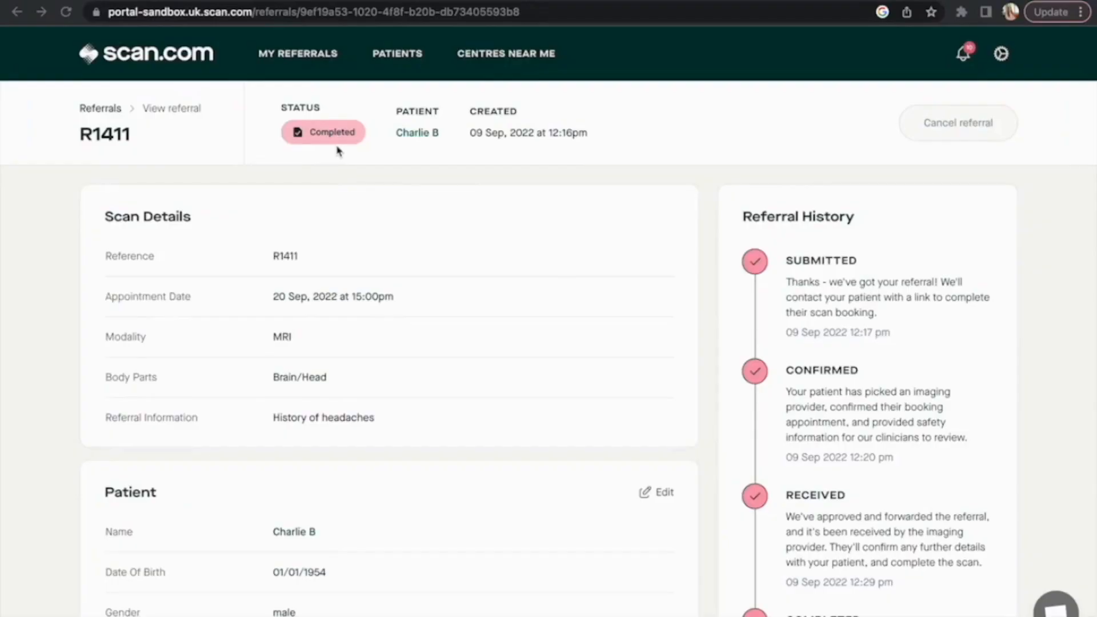
- Open the report PDF from referral R1411's documents
scroll("down", 3)
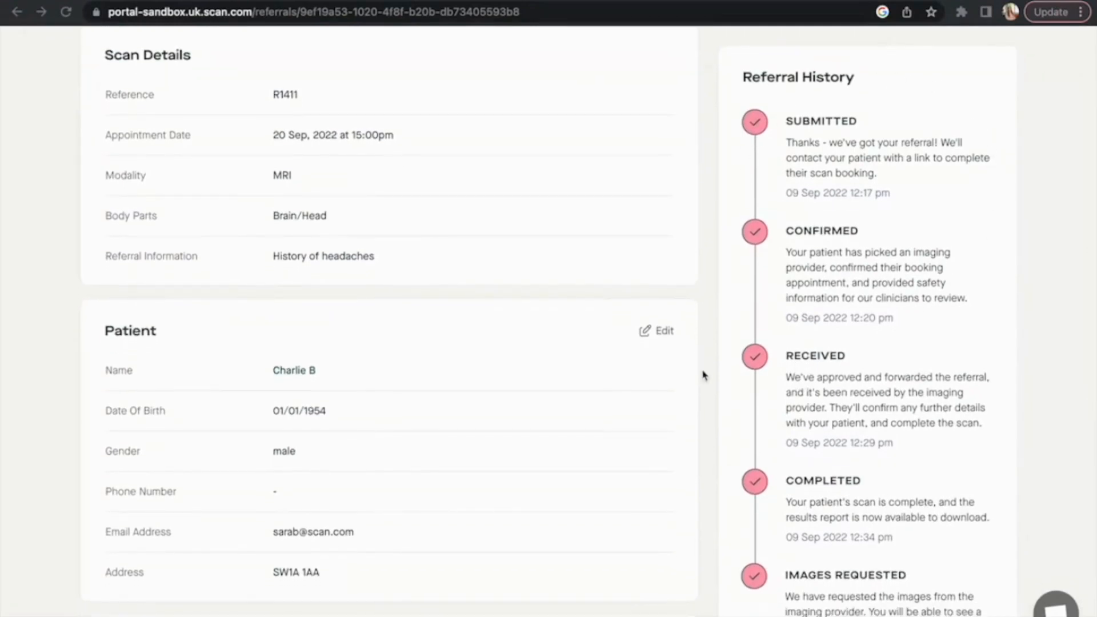
scroll("down", 3)
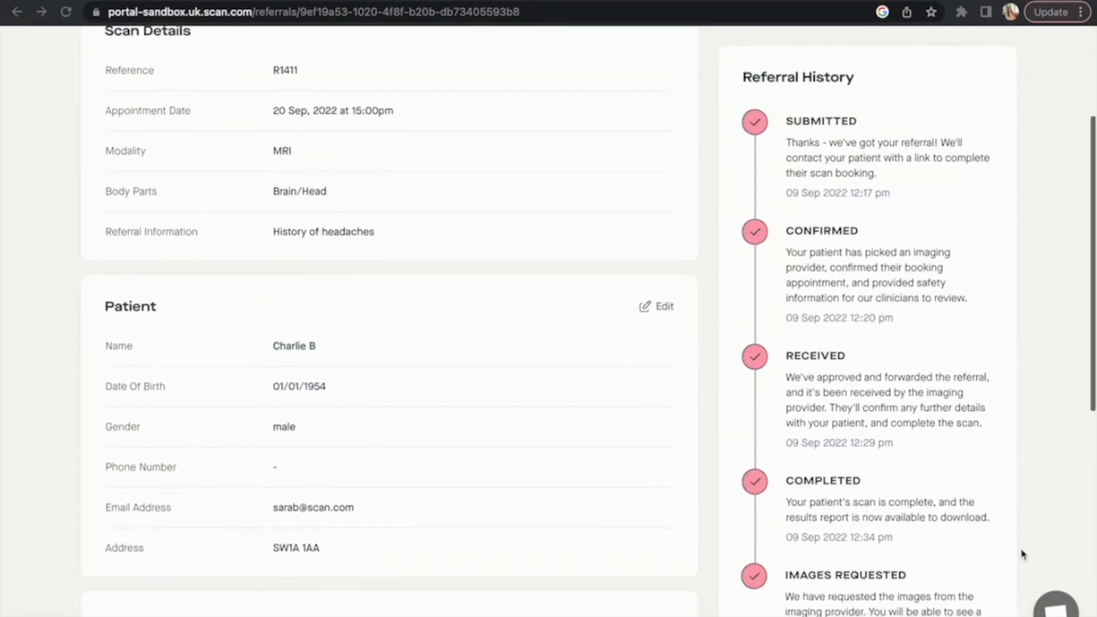
scroll("down", 3)
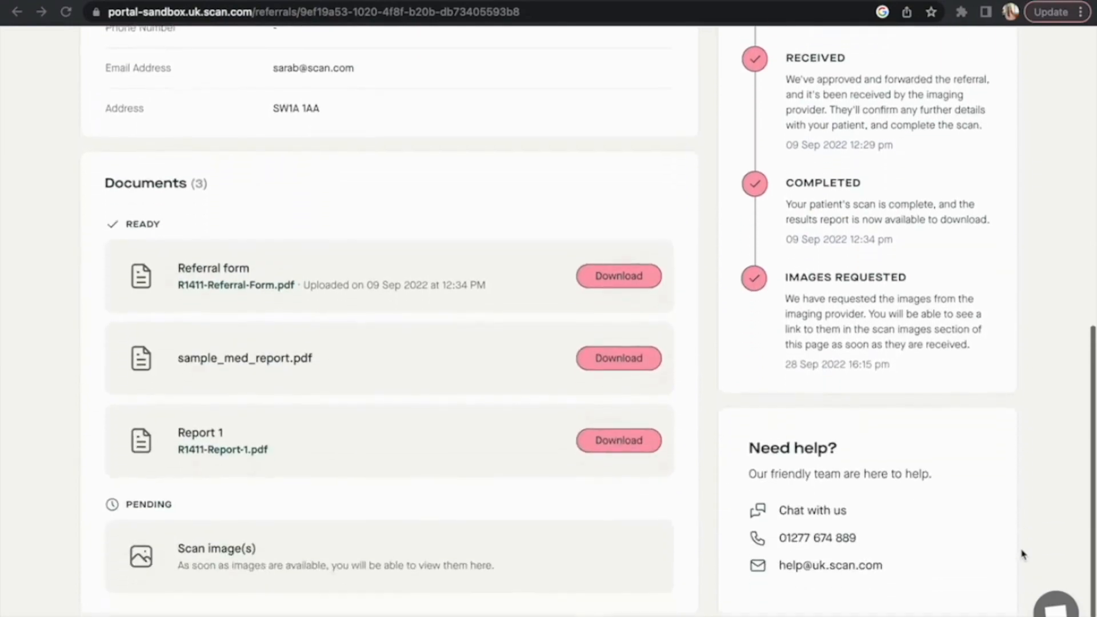
left_click(618, 358)
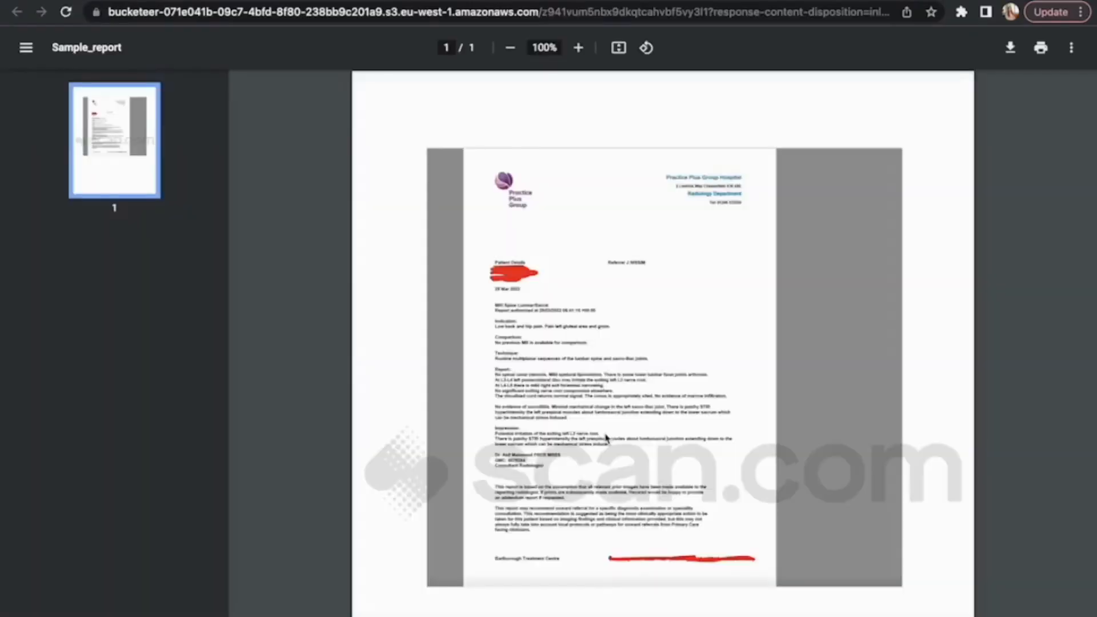
- Return to referral R1411 and scroll through the axial abdominal CT slices to the kidneys
left_click(17, 12)
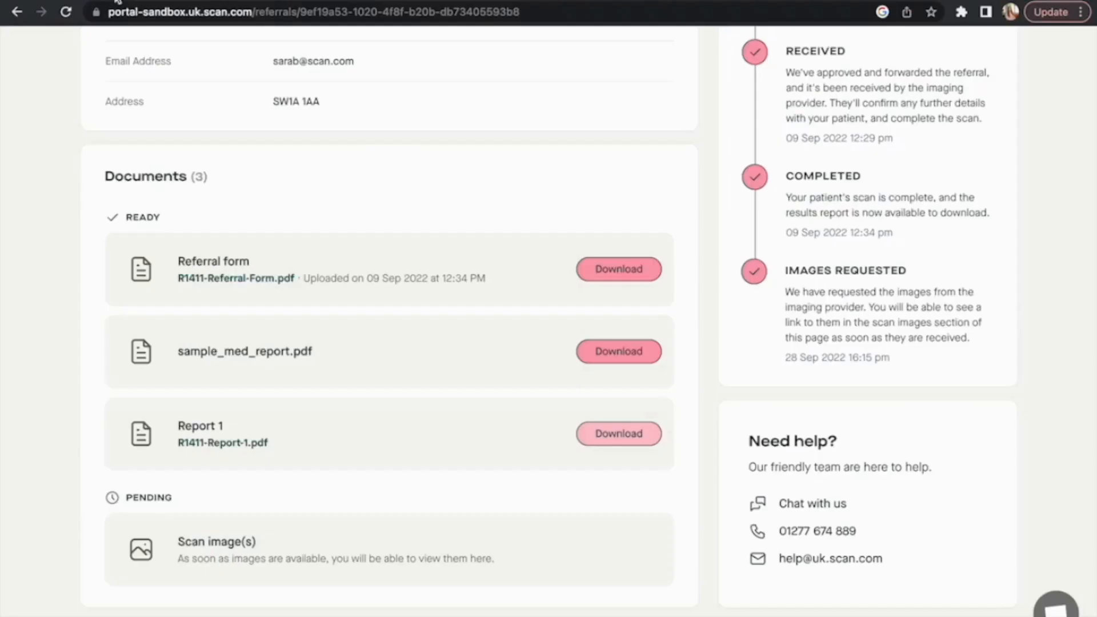
scroll("down", 3)
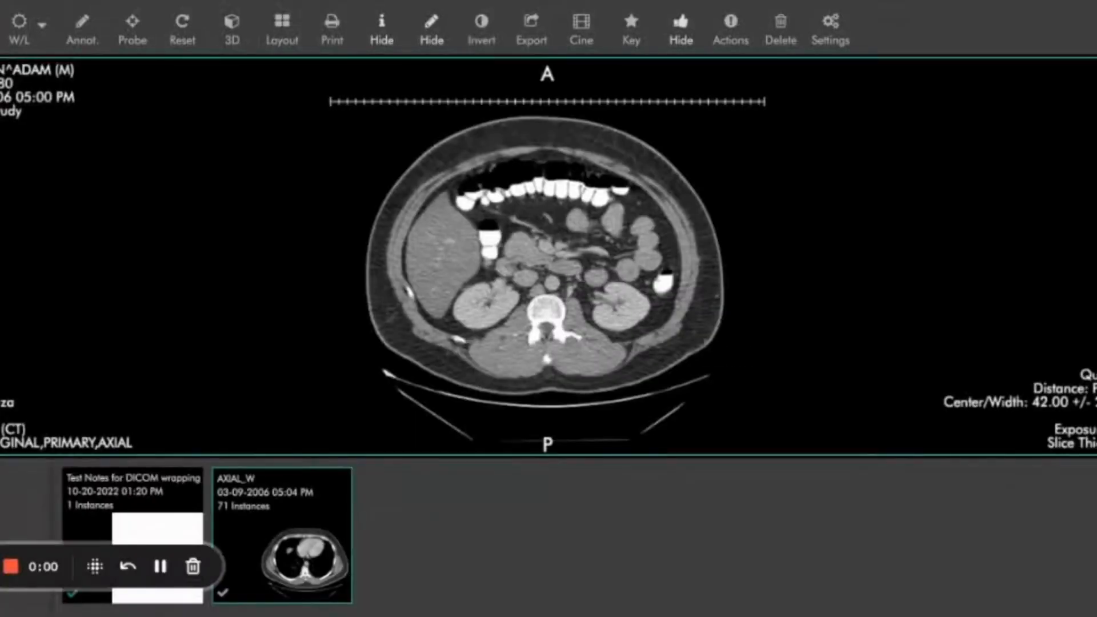
scroll("down", 3)
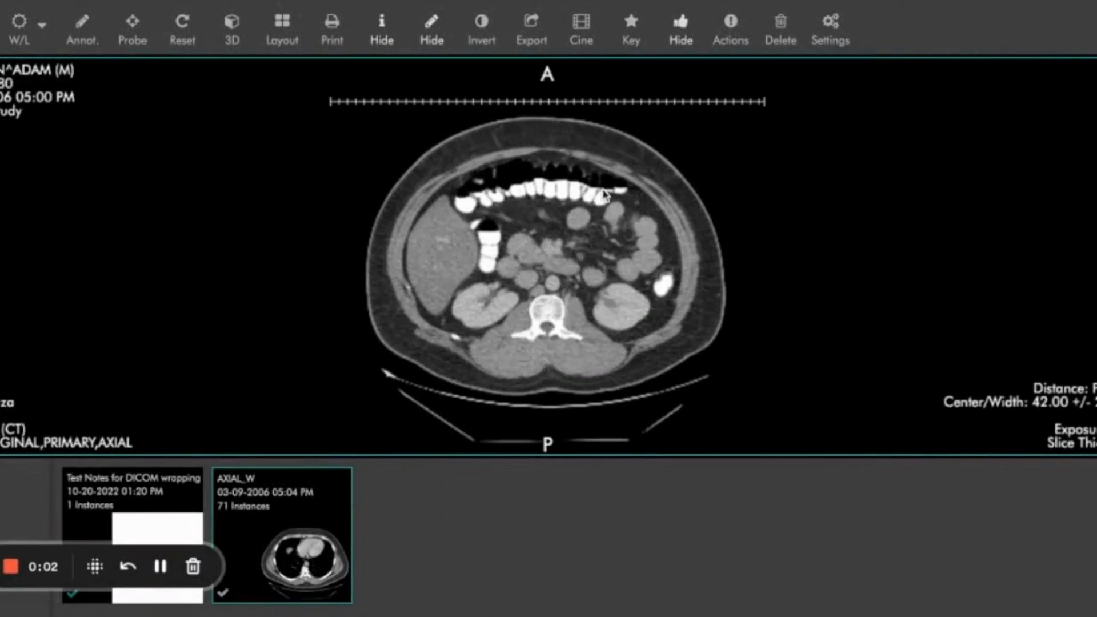